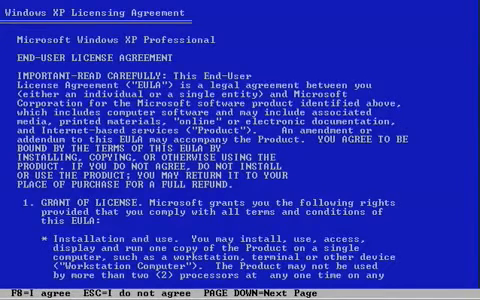
Agree to the Windows XP license agreement with F8 so setup continues to loading its files
key(f8)
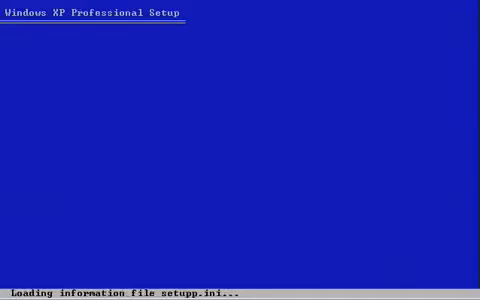